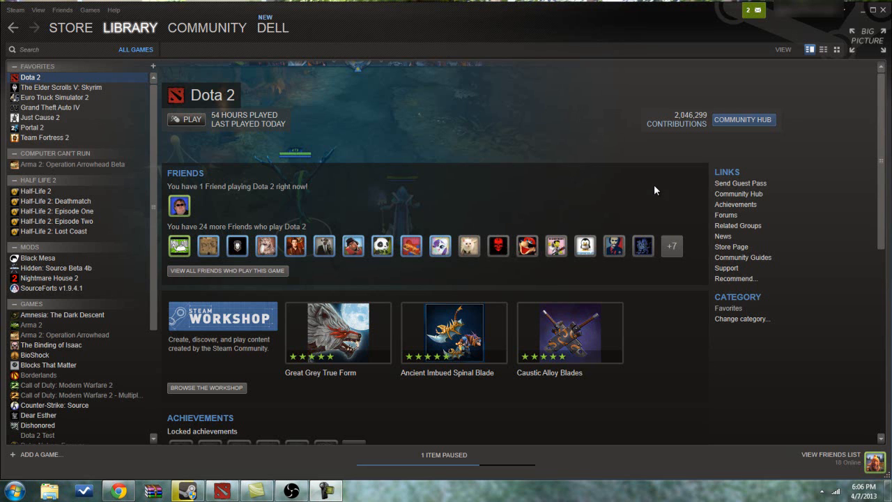
mouse_move(596, 136)
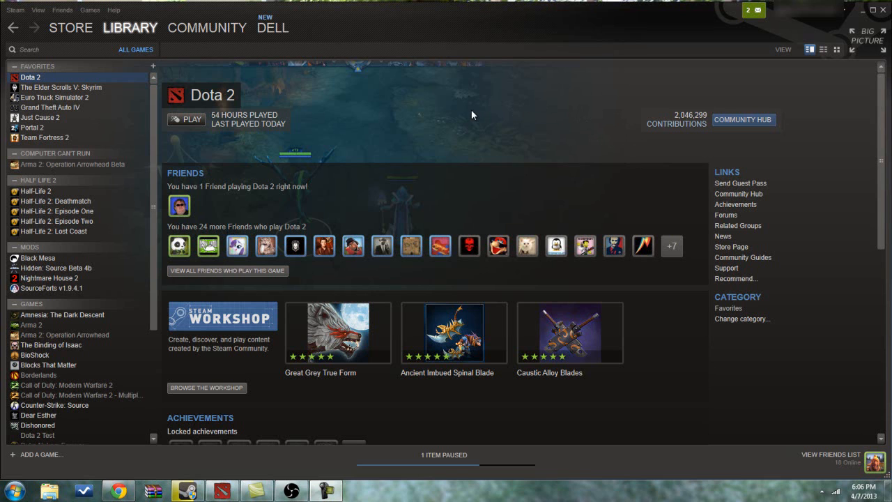
mouse_move(451, 125)
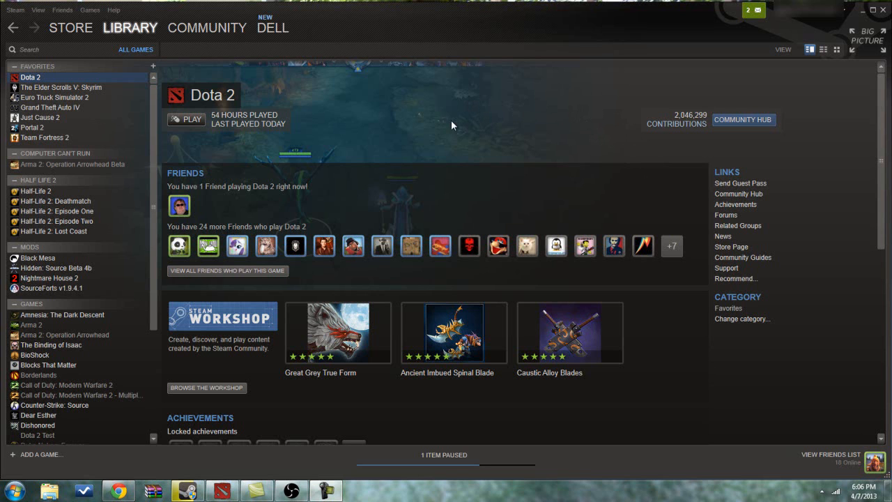
mouse_move(435, 108)
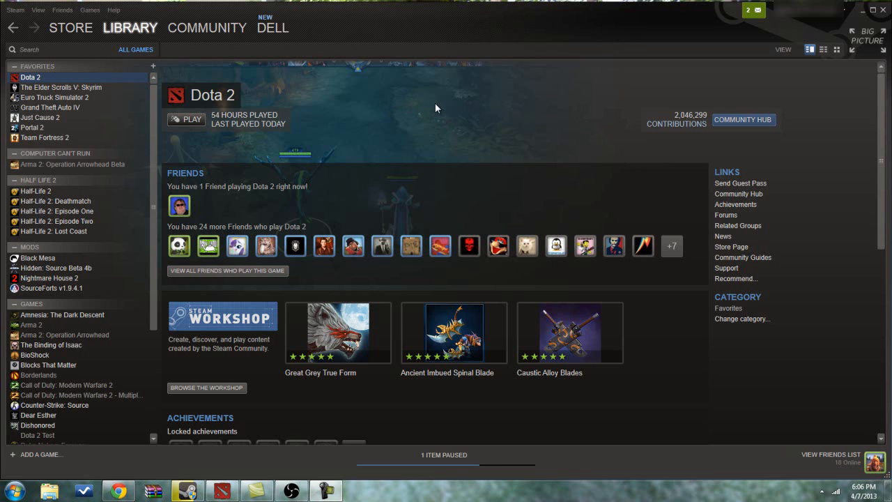
mouse_move(341, 164)
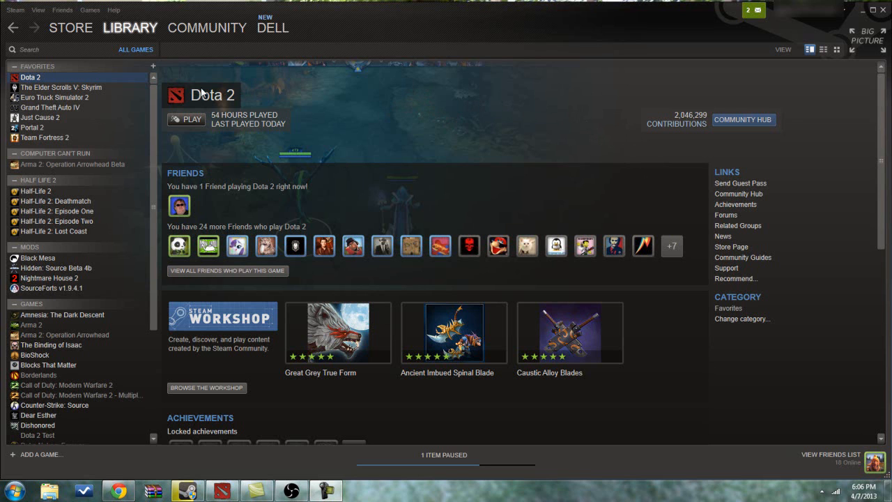
mouse_move(209, 90)
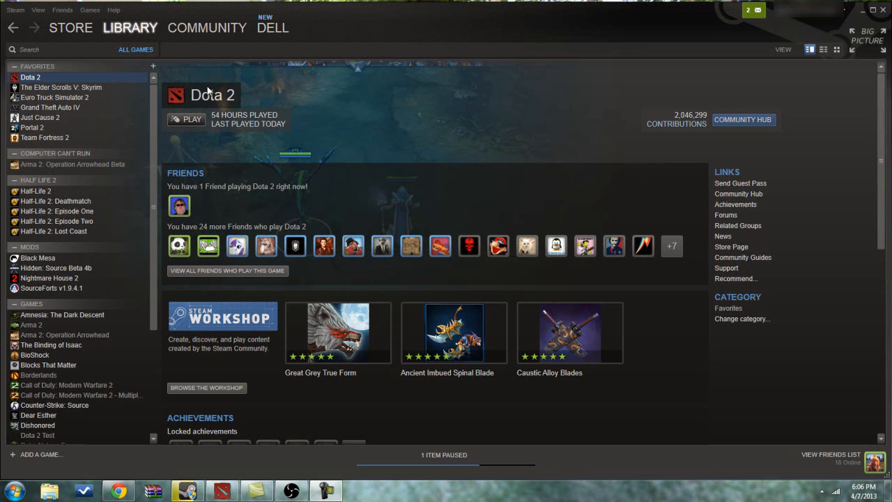
mouse_move(634, 309)
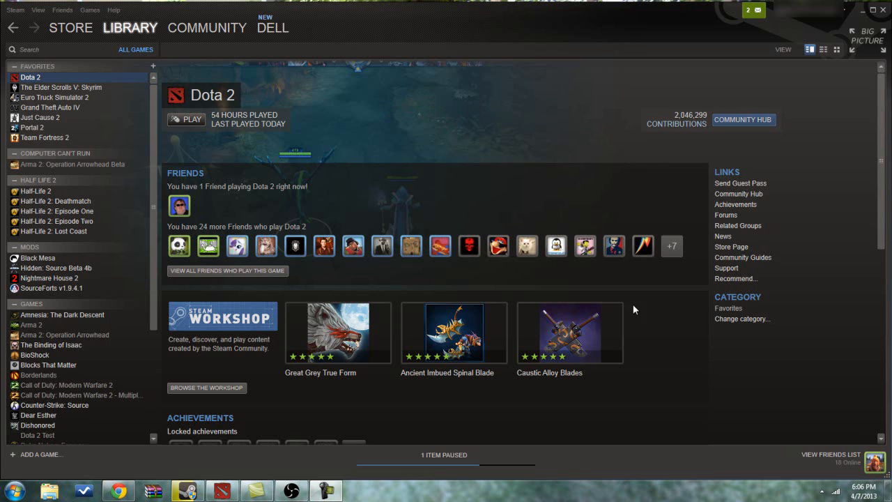
mouse_move(153, 210)
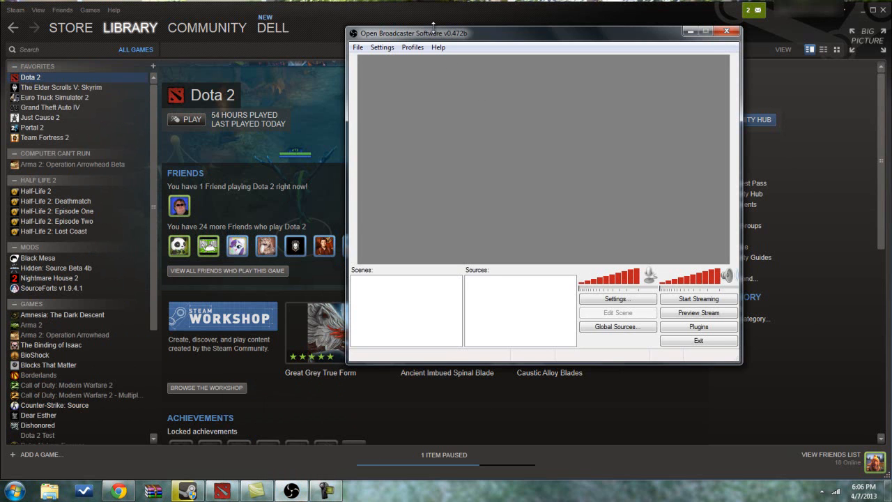
Drag the empty OBS window to sit over Steam's Dota 2 page, centre-right.
left_click_drag(415, 34, 508, 28)
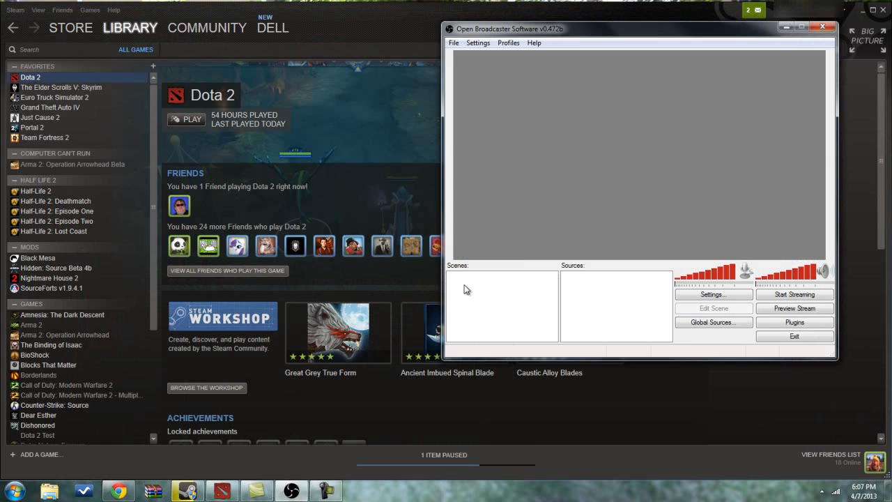
left_click_drag(638, 27, 527, 31)
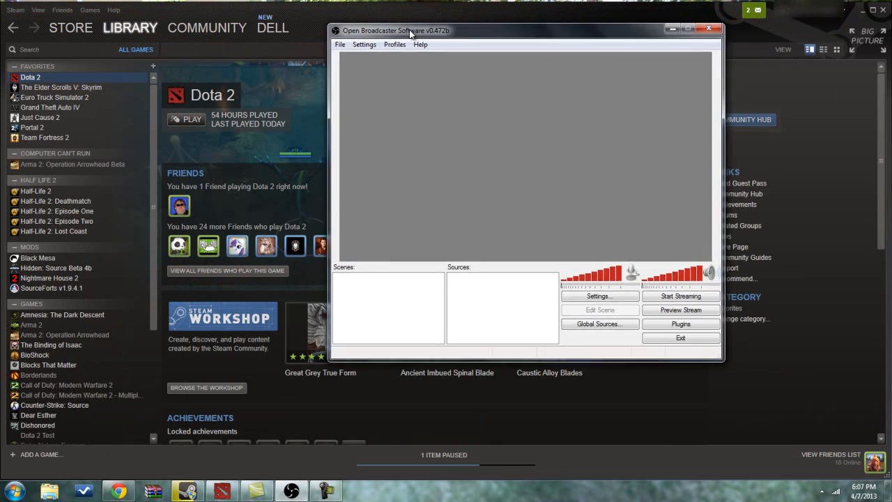
left_click_drag(395, 31, 425, 58)
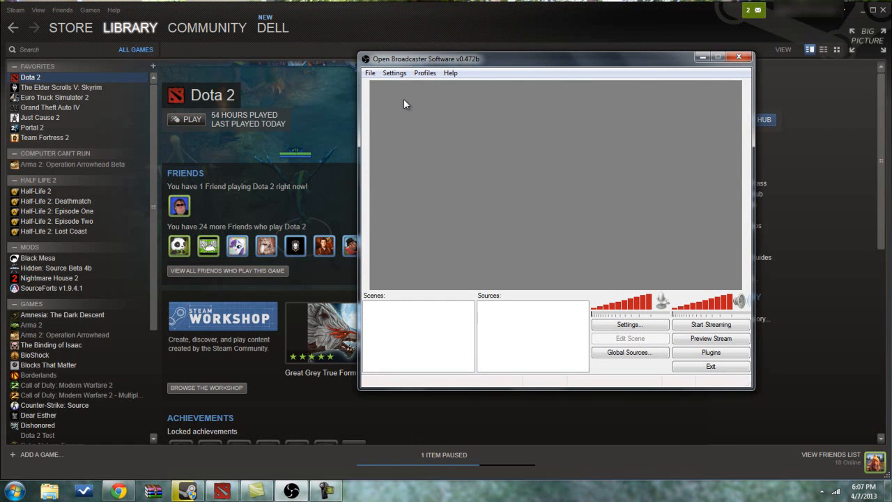
mouse_move(379, 312)
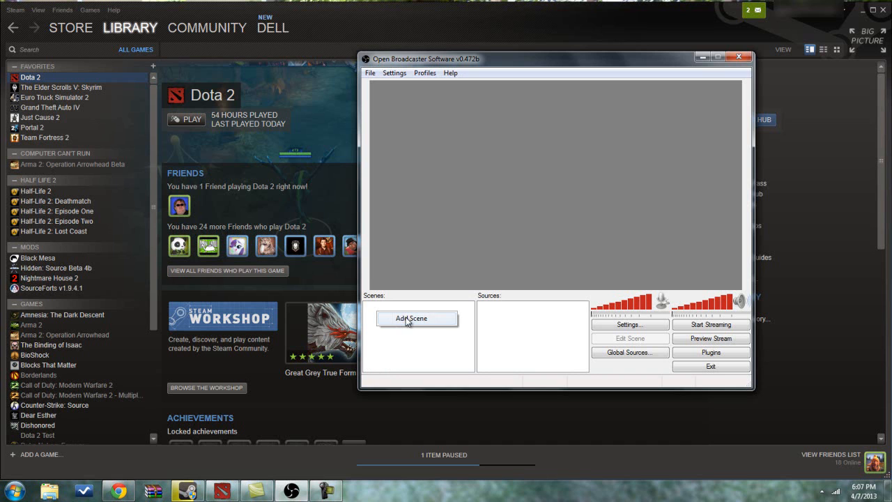
Create a new scene named 'lol' in the Scenes box.
left_click(413, 318)
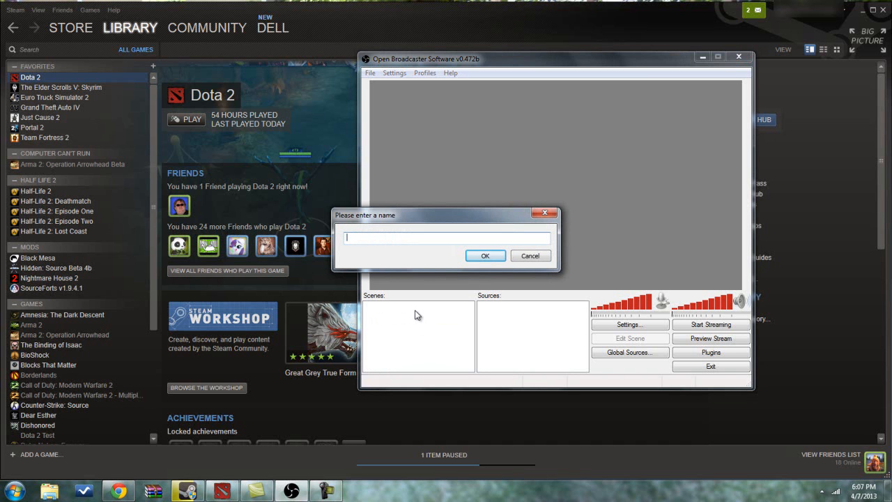
type("lol")
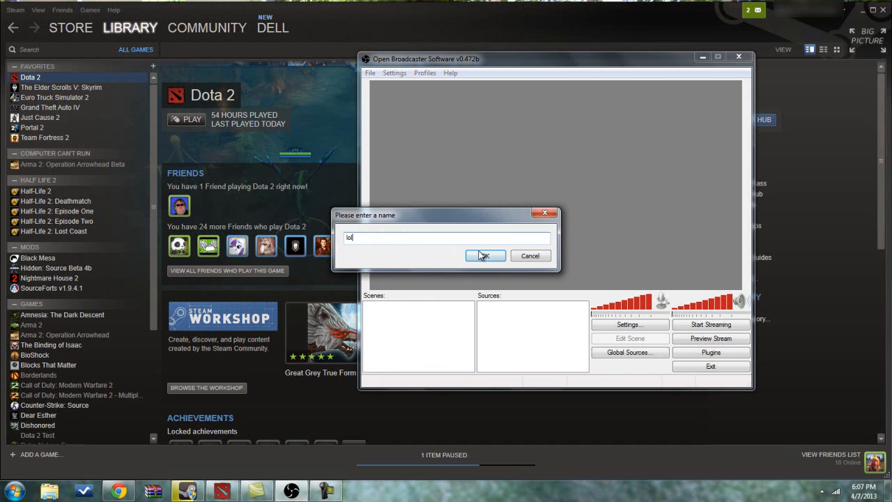
left_click(485, 255)
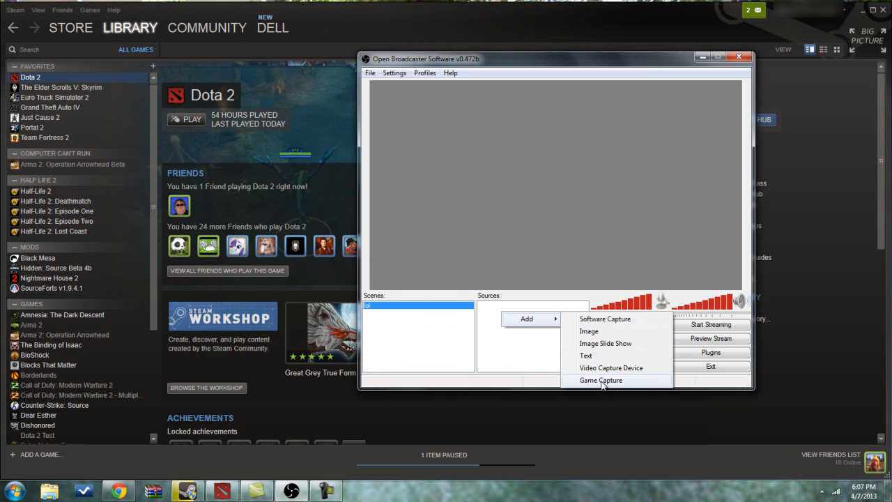
Add a Game Capture source named 'Dota 2' to the scene.
left_click(600, 379)
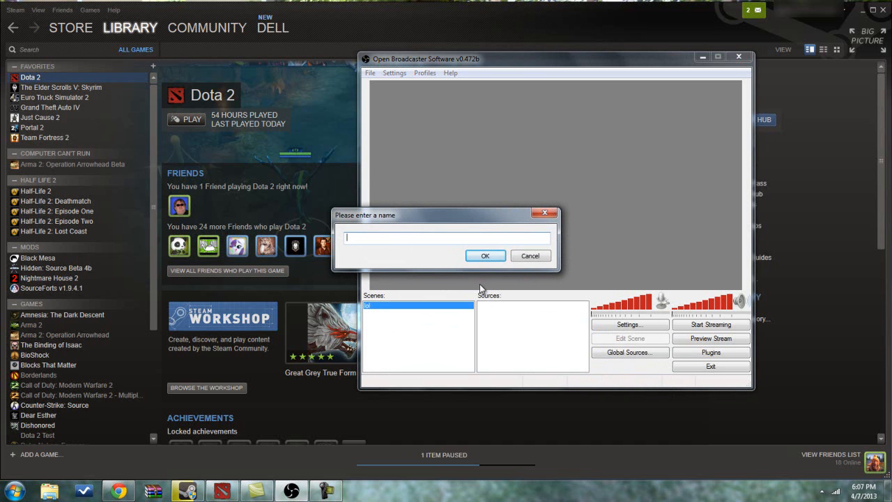
type("Dota 2")
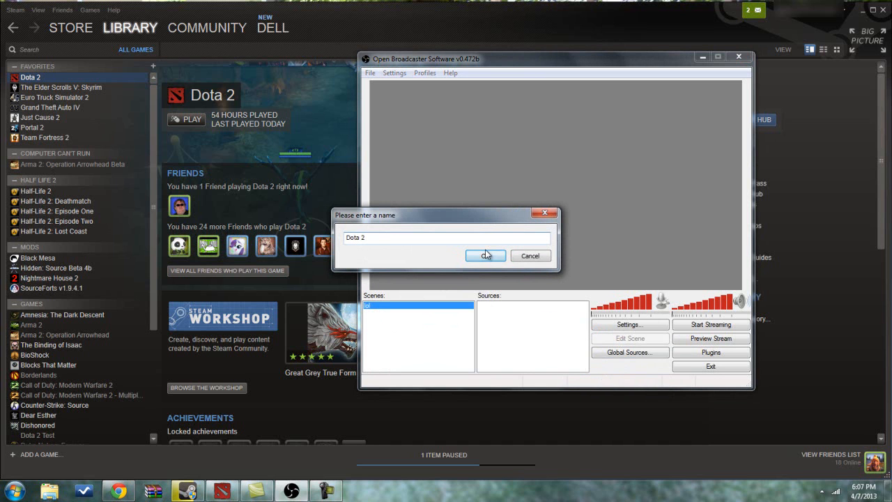
left_click(485, 257)
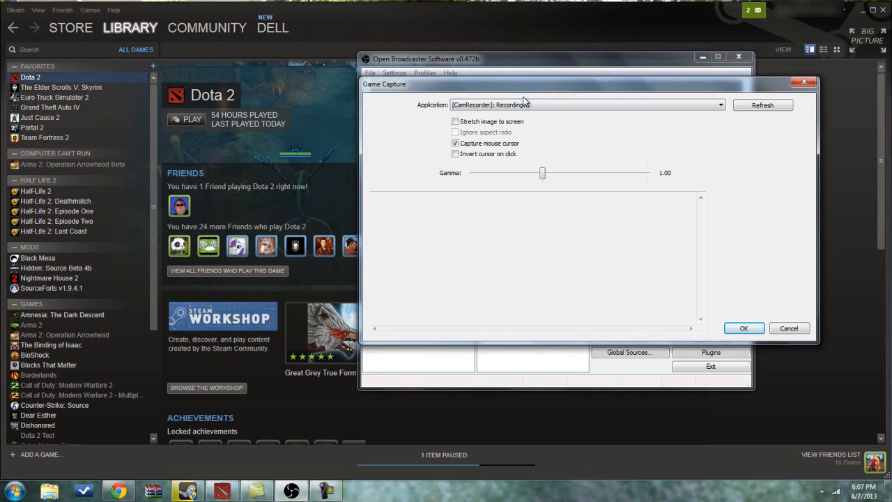
Capture the [dota2]: DOTA 2 application with the mouse cursor included, and confirm.
left_click(719, 104)
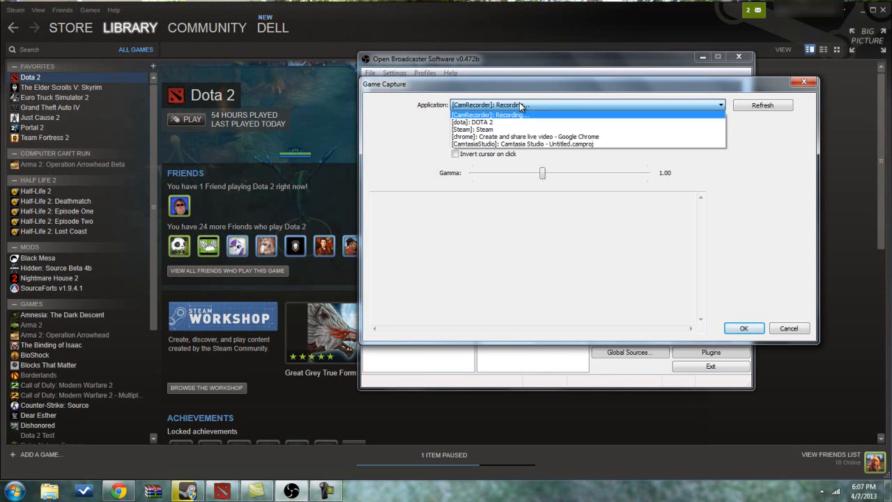
mouse_move(481, 123)
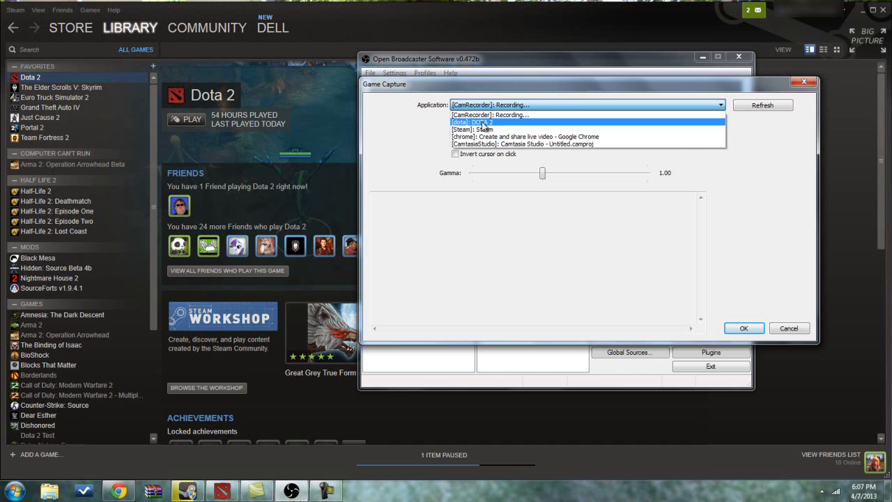
left_click(473, 123)
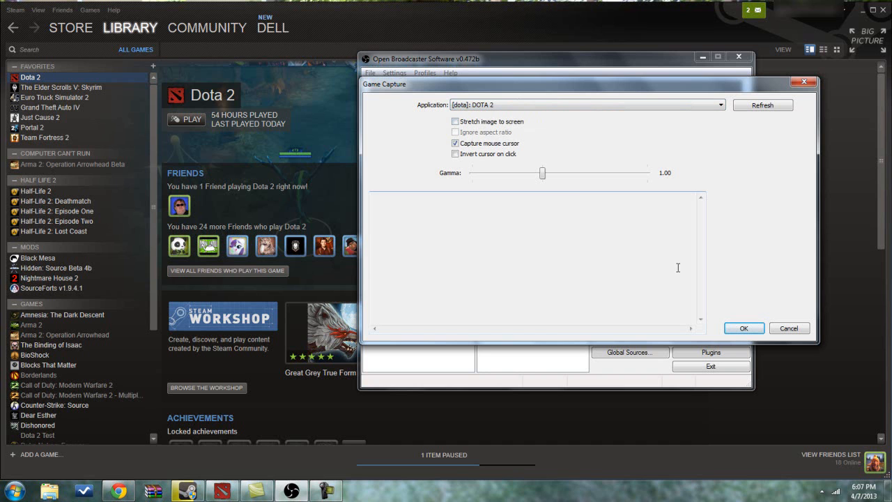
mouse_move(722, 311)
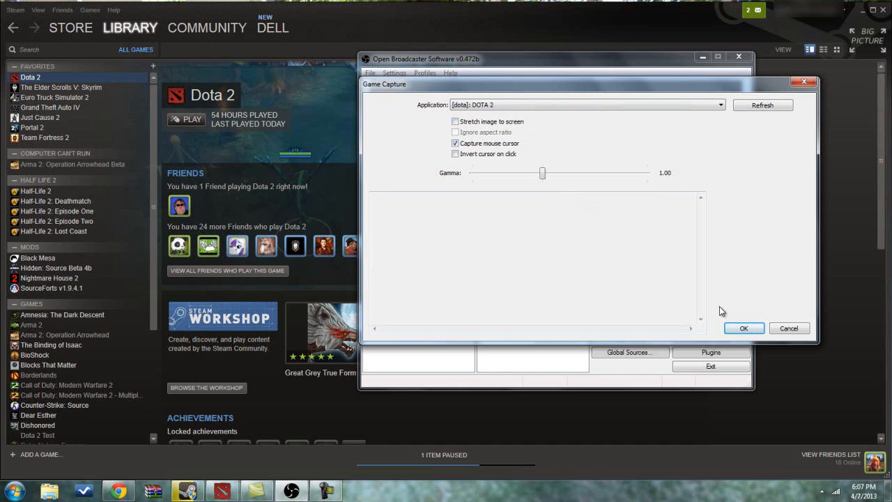
left_click(742, 328)
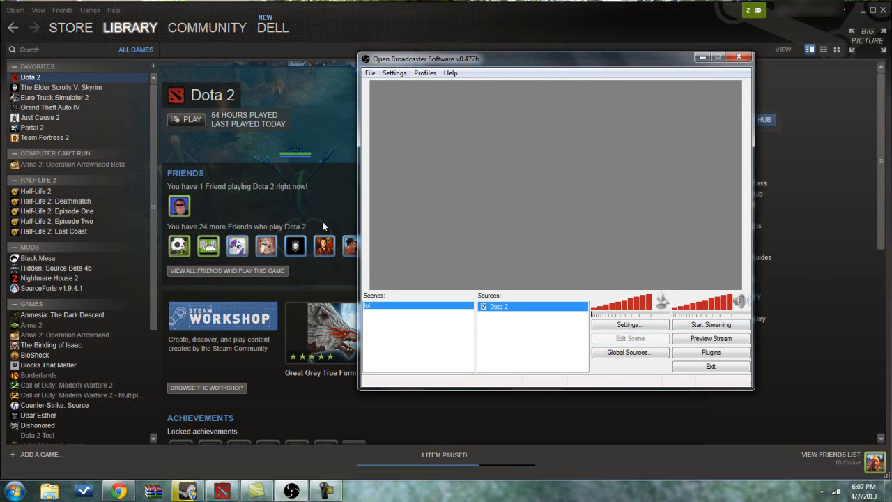
Bring up Broadcast Settings showing Live Stream mode with the Twitch / Justin.tv service.
left_click(395, 72)
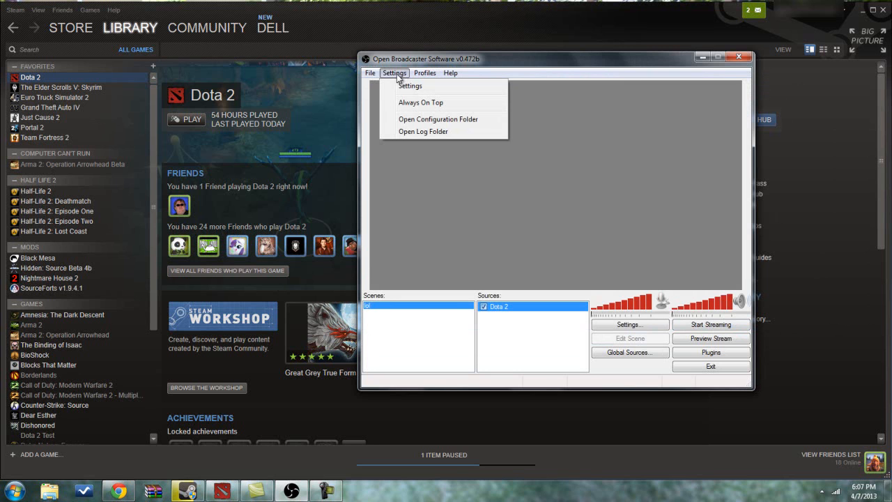
mouse_move(415, 86)
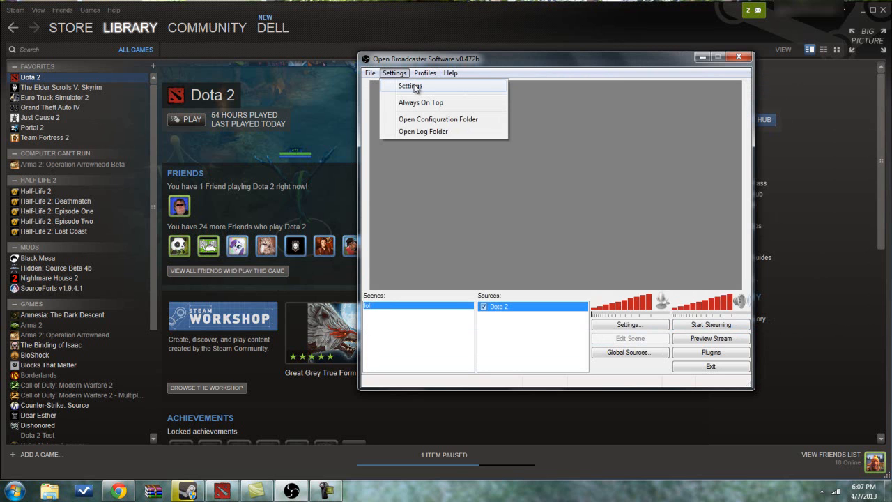
left_click(410, 86)
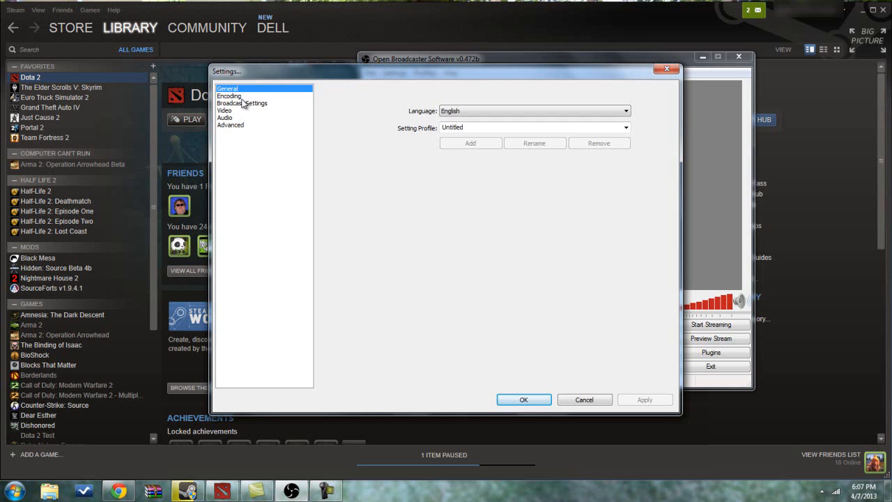
left_click(242, 103)
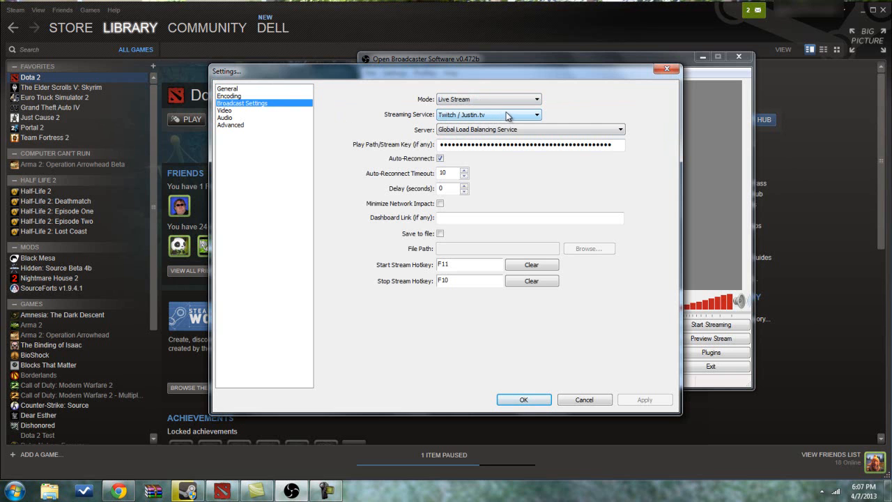
mouse_move(527, 131)
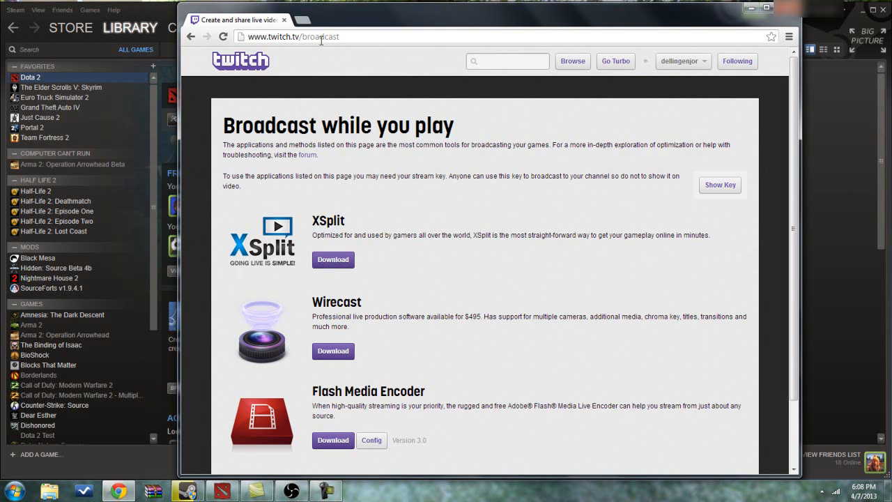
mouse_move(557, 39)
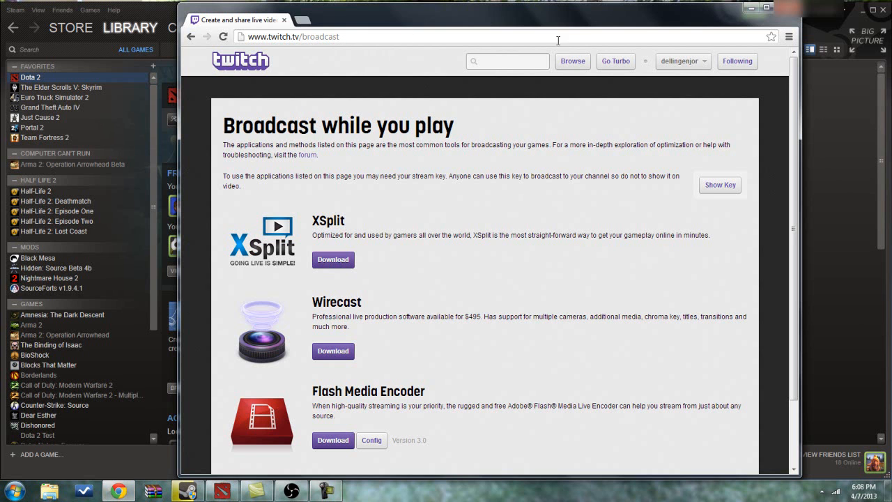
left_click(718, 184)
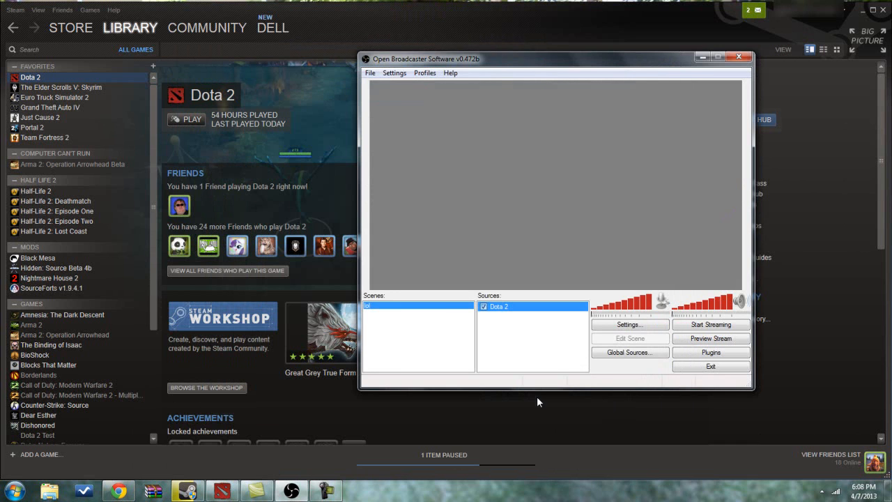
mouse_move(360, 476)
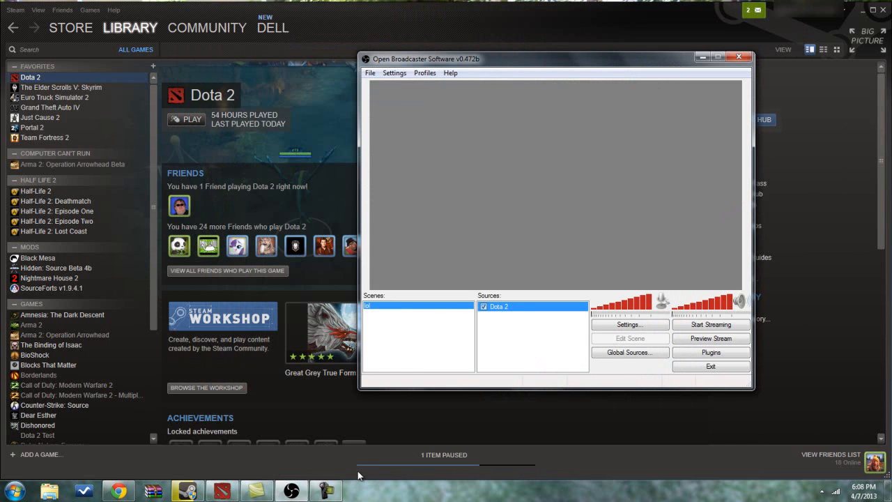
mouse_move(711, 324)
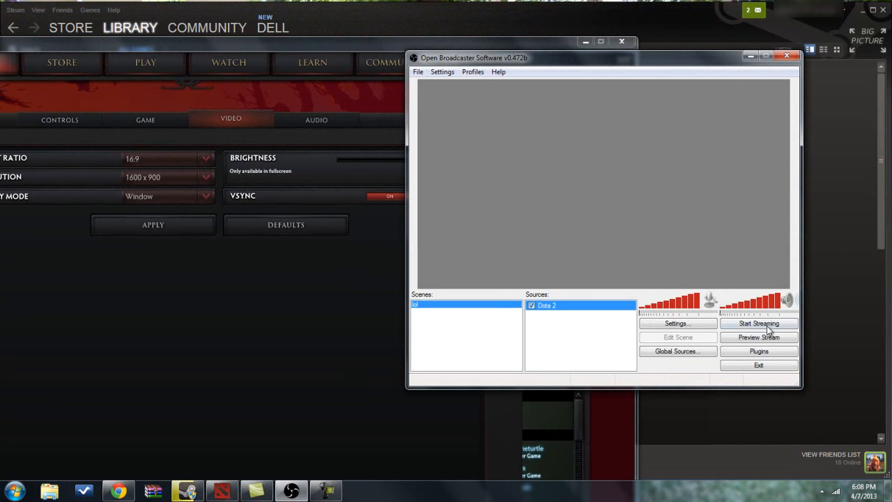
Preview the stream to check the Dota 2 capture, then stop the preview.
left_click(758, 336)
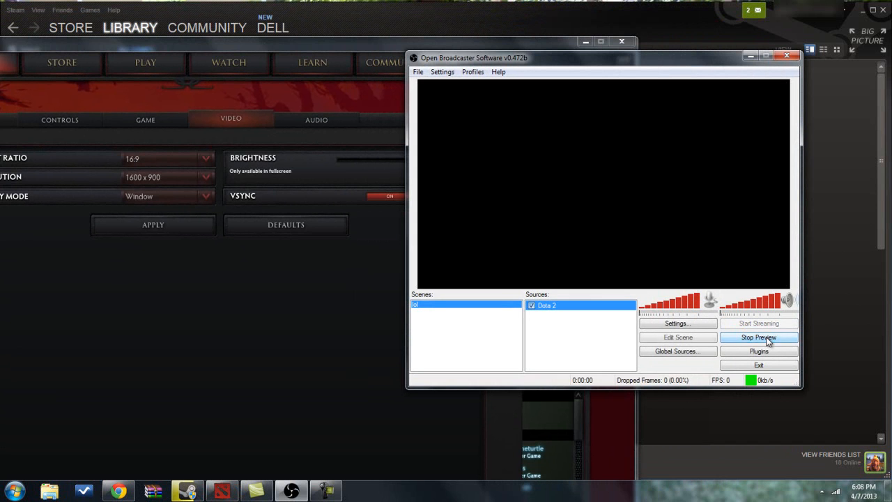
left_click(757, 337)
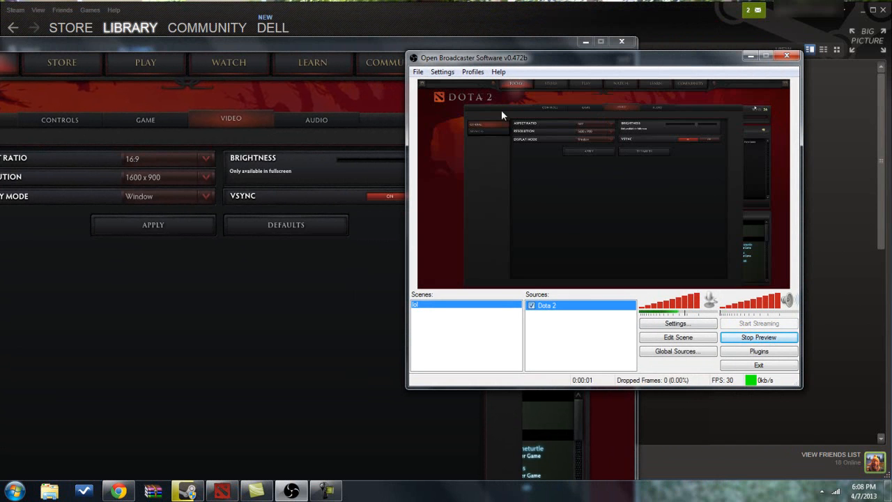
mouse_move(513, 143)
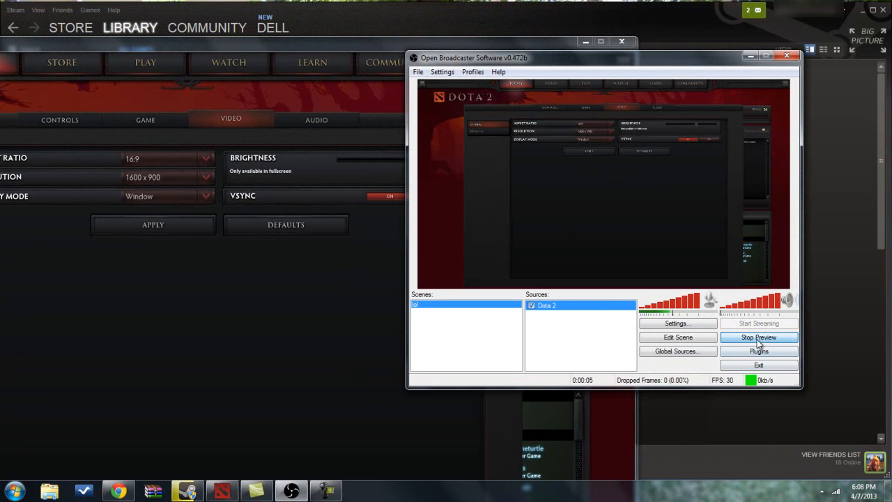
left_click(758, 337)
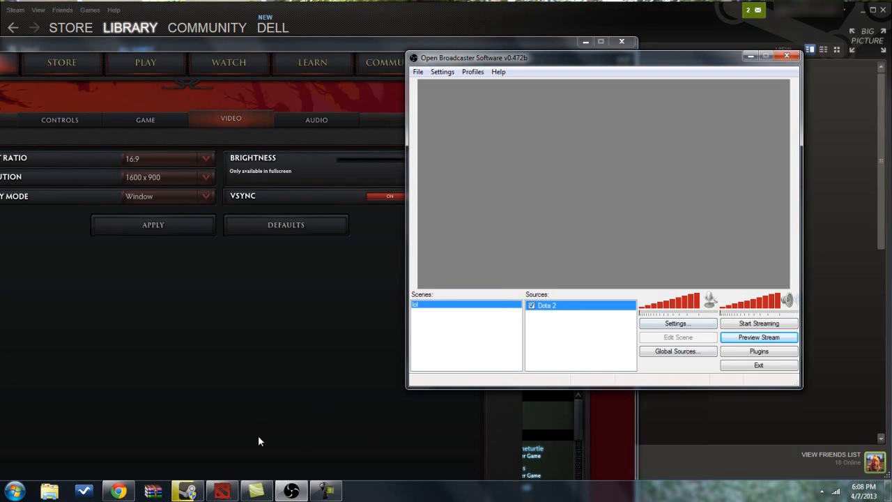
mouse_move(118, 490)
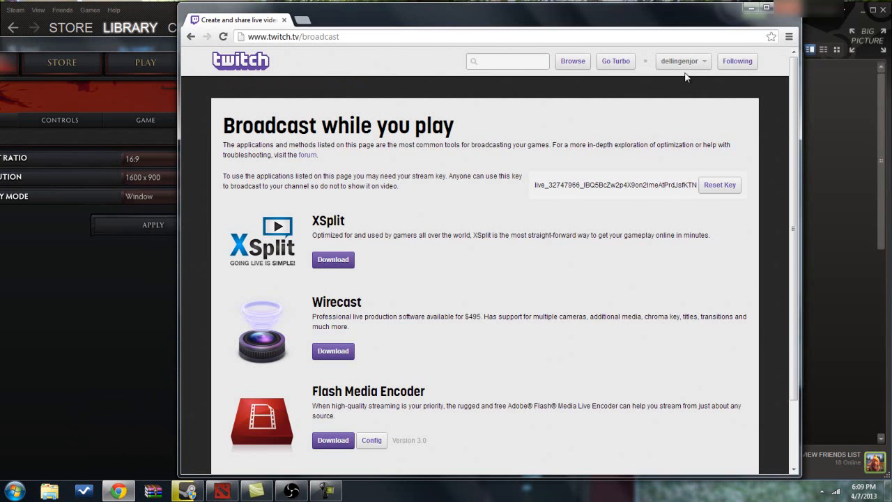
Reveal and select the channel's stream key on the Twitch broadcast page.
left_click(677, 61)
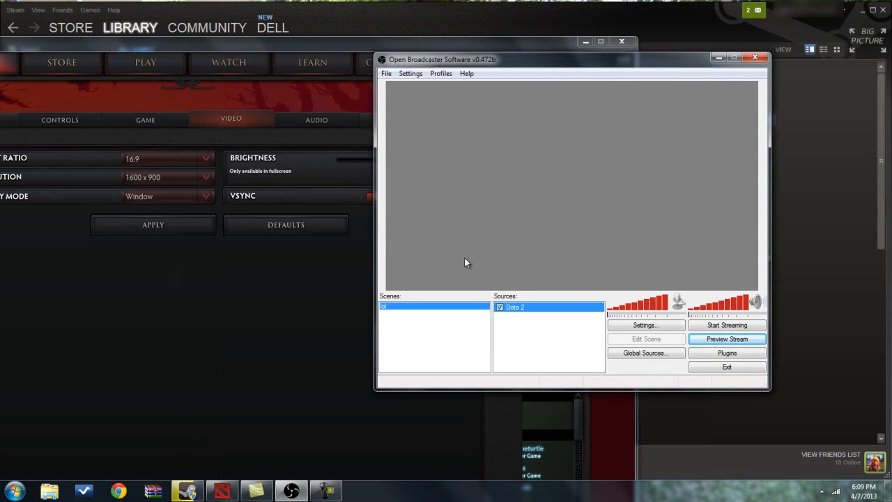
mouse_move(489, 271)
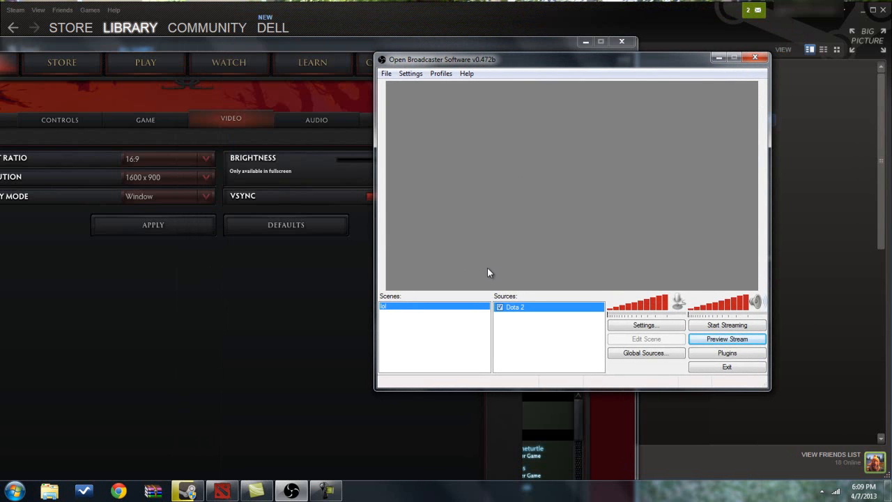